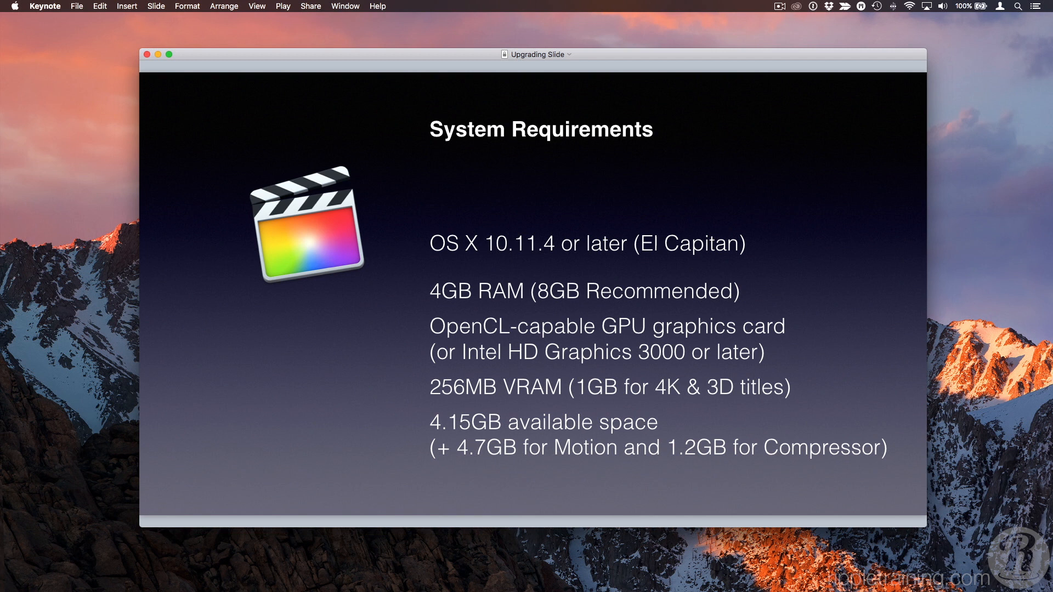
mouse_move(476, 468)
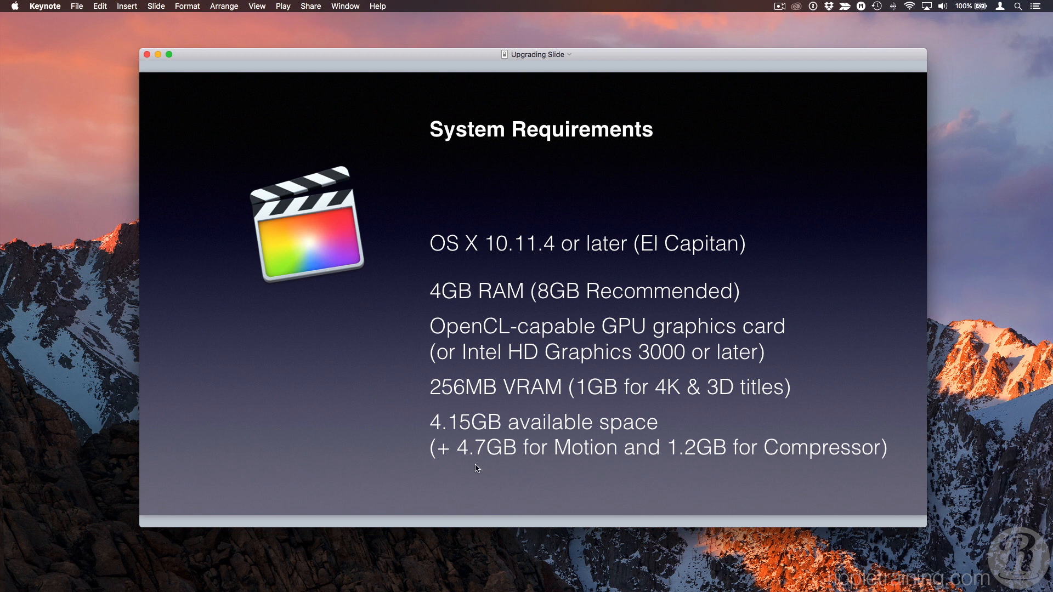
Open the App Store pane in System Preferences, leaving Install app updates unchecked
left_click(12, 9)
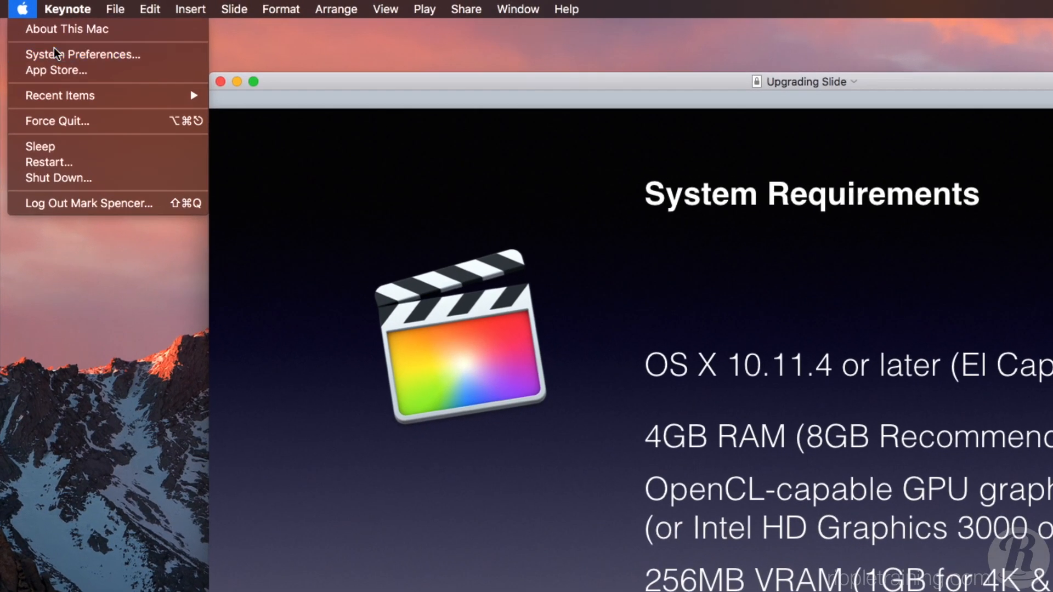
left_click(82, 55)
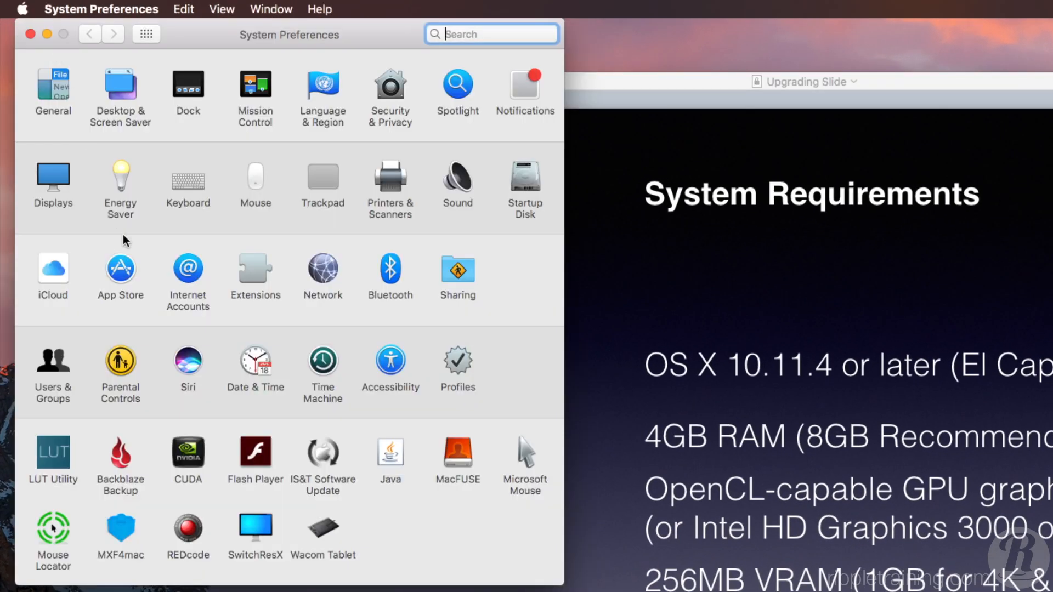
left_click(120, 268)
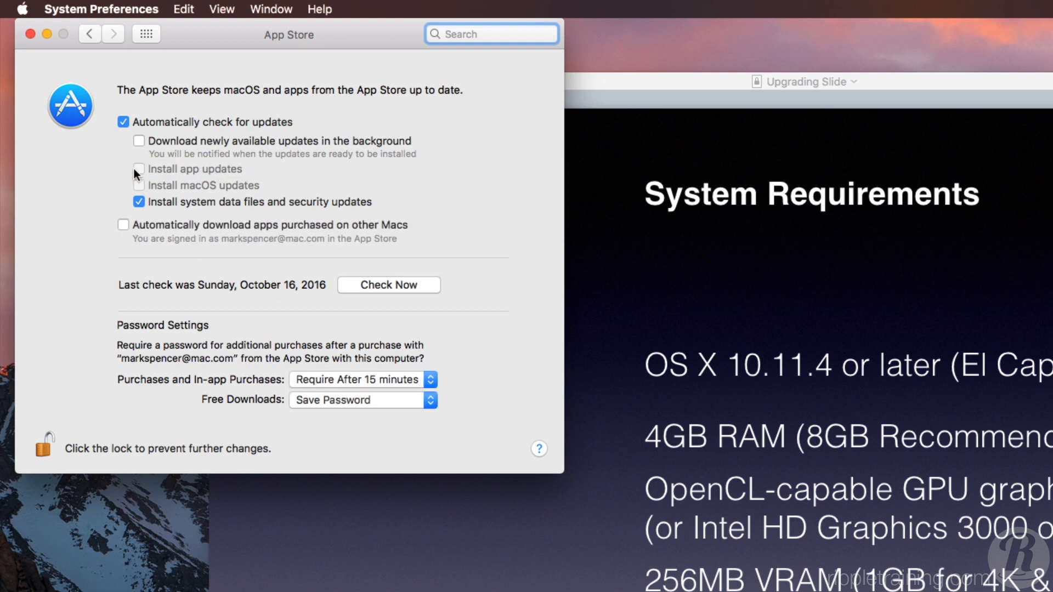
mouse_move(121, 173)
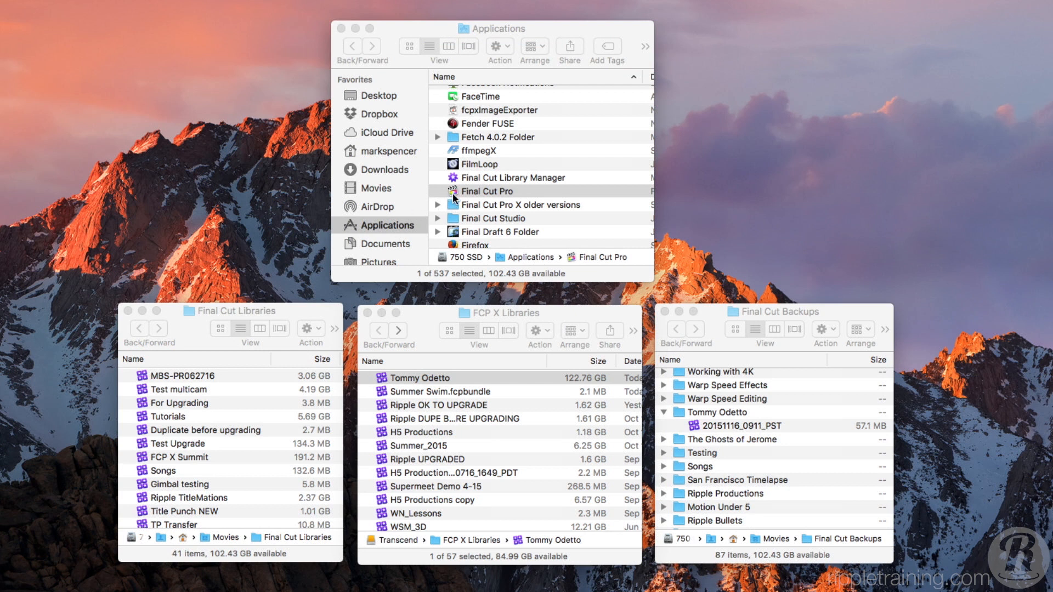
Select Final Cut Pro in Applications, close its info window, and compress it to a zip
left_click(487, 191)
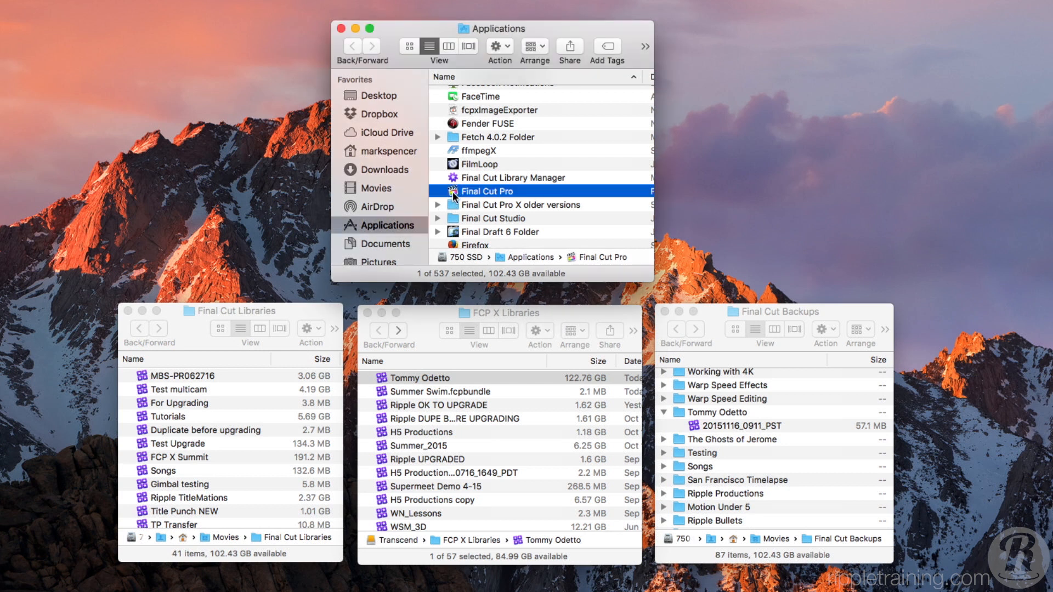
left_click(490, 28)
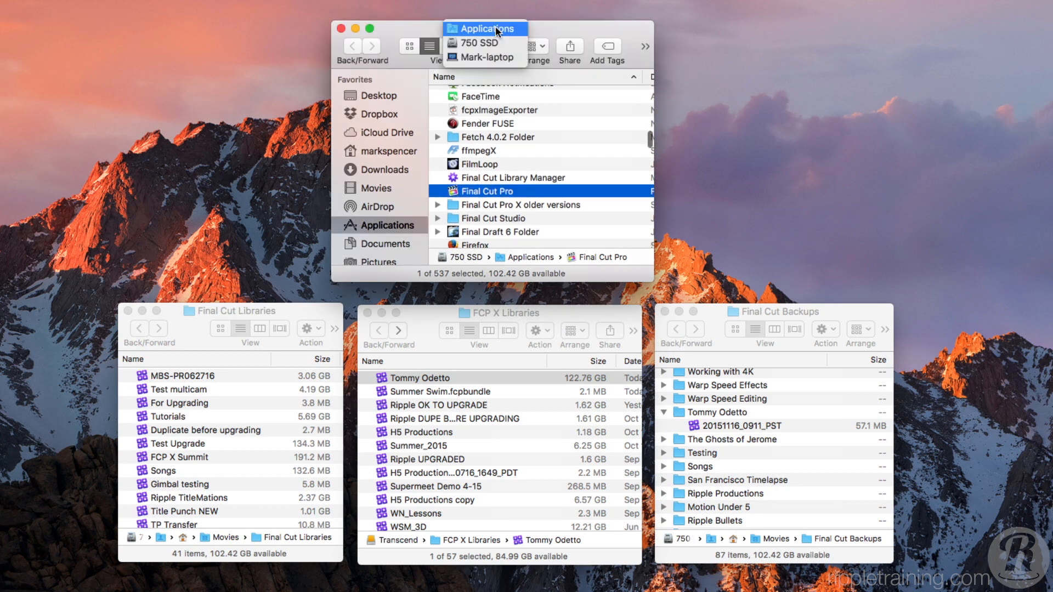
left_click(484, 28)
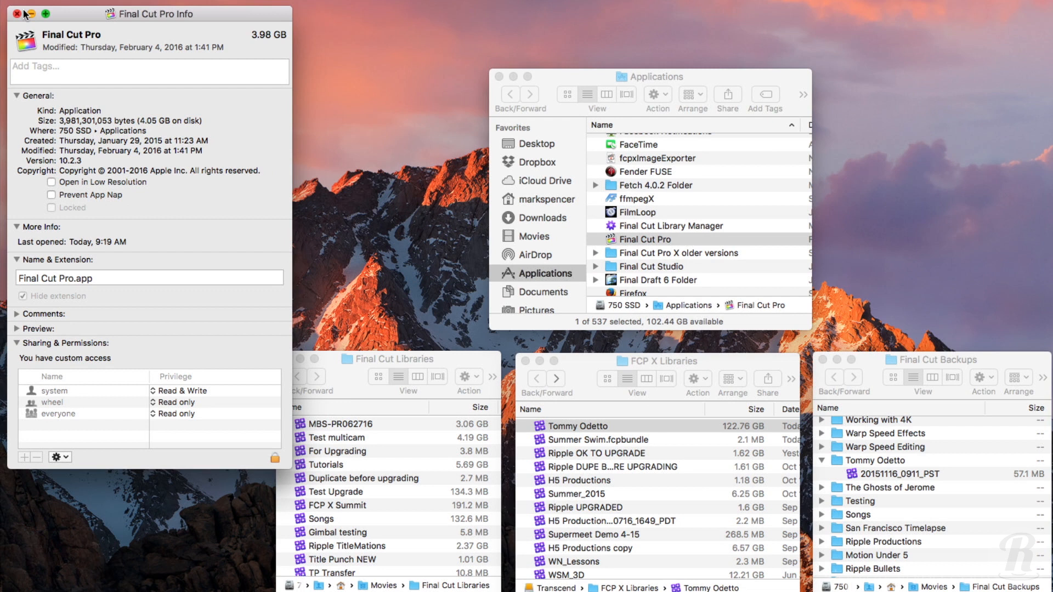
left_click(15, 13)
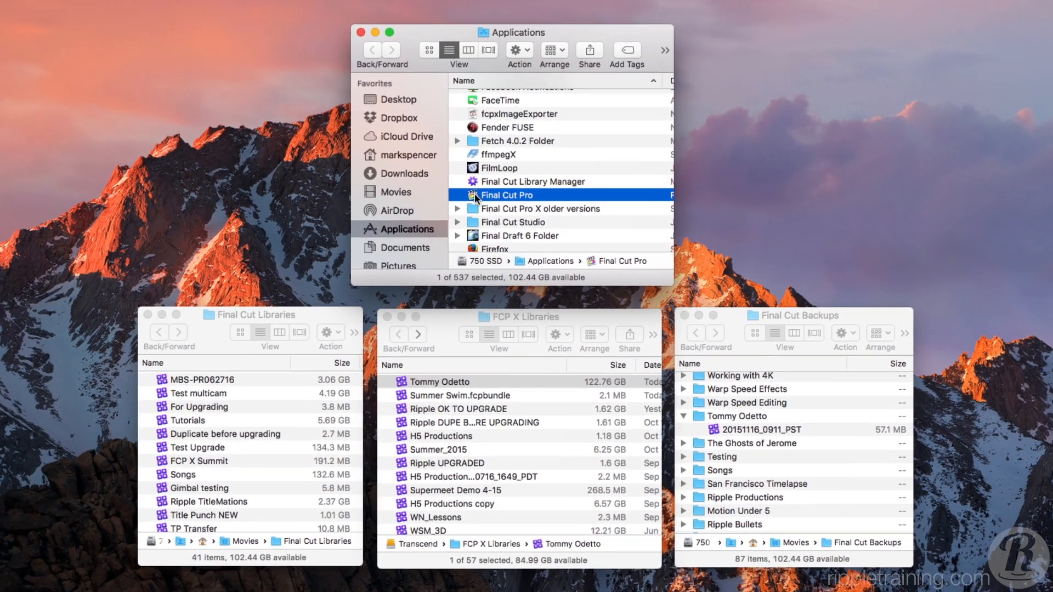
right_click(507, 195)
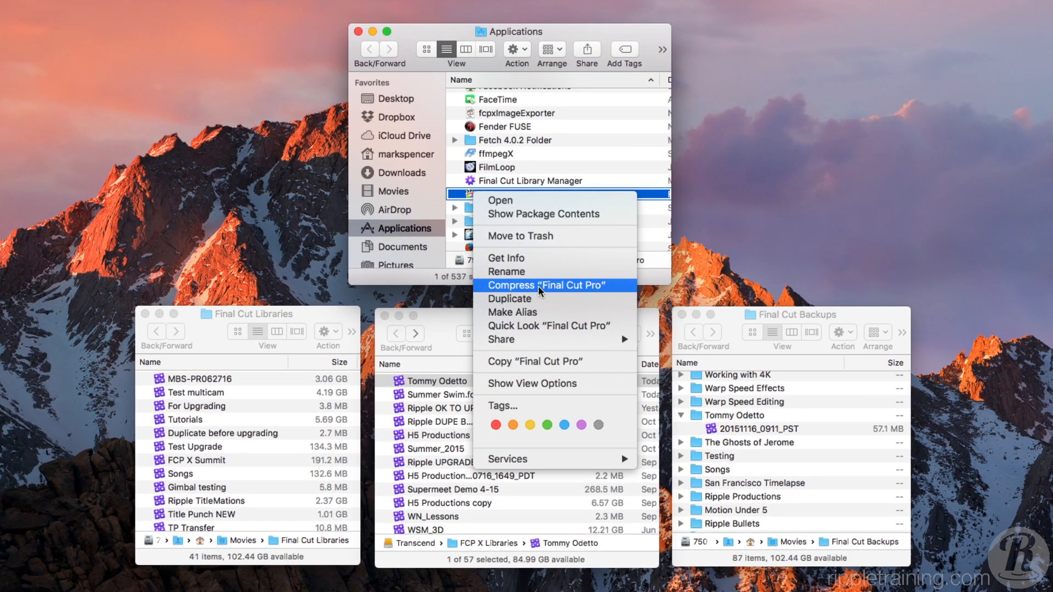
left_click(545, 284)
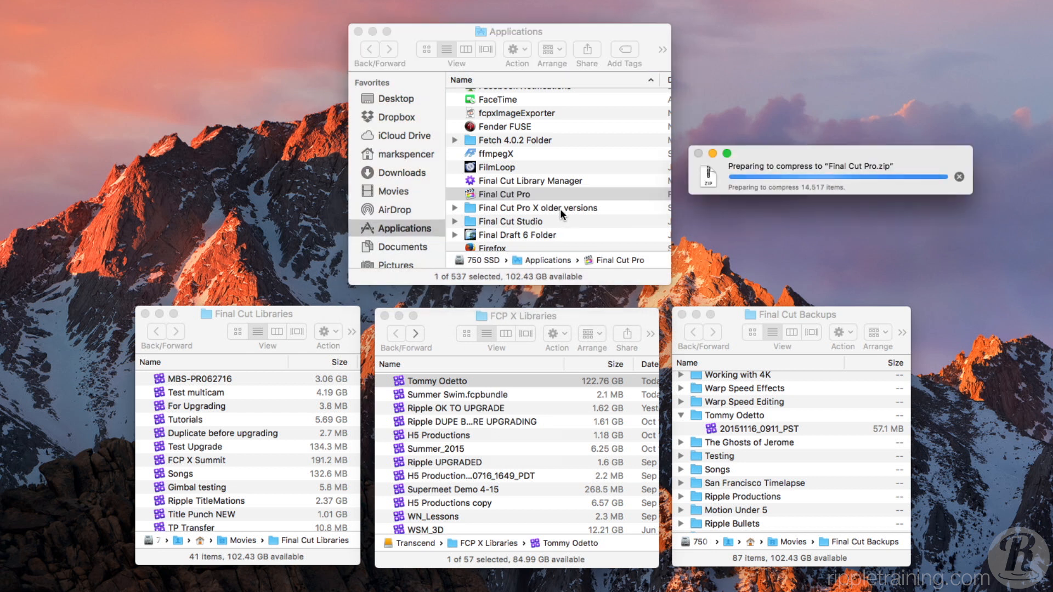
left_click(535, 207)
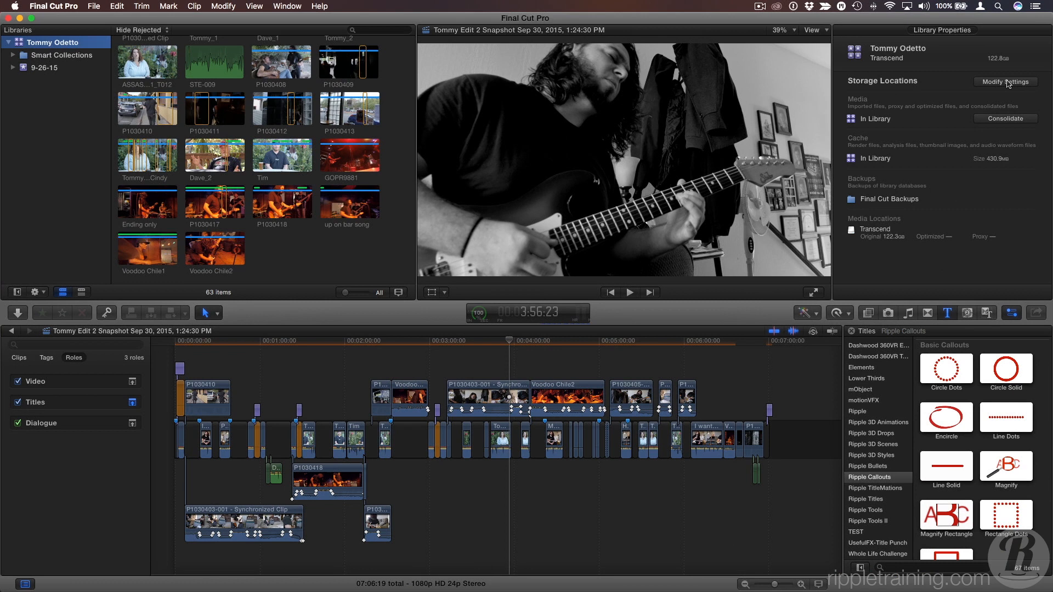
Change the Tommy Odetto library's Media storage to a custom location on the Transcend drive
left_click(1005, 81)
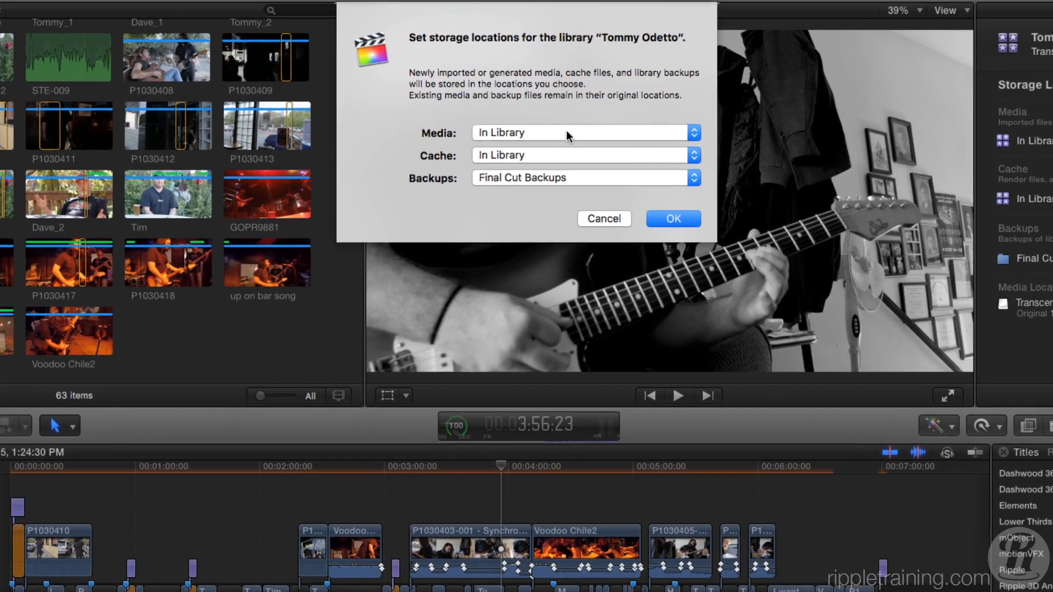
left_click(583, 132)
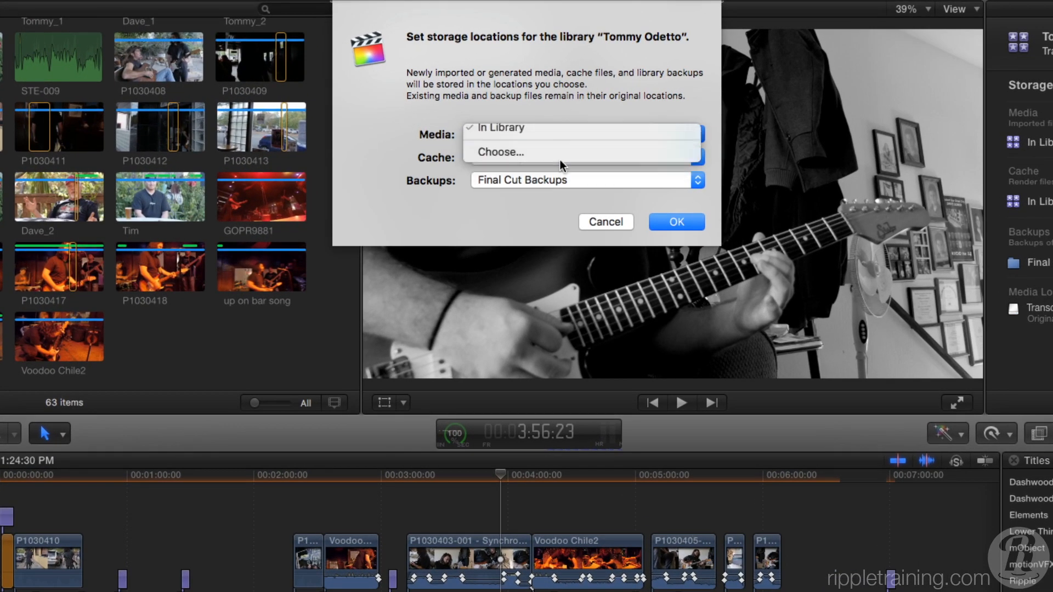
left_click(500, 152)
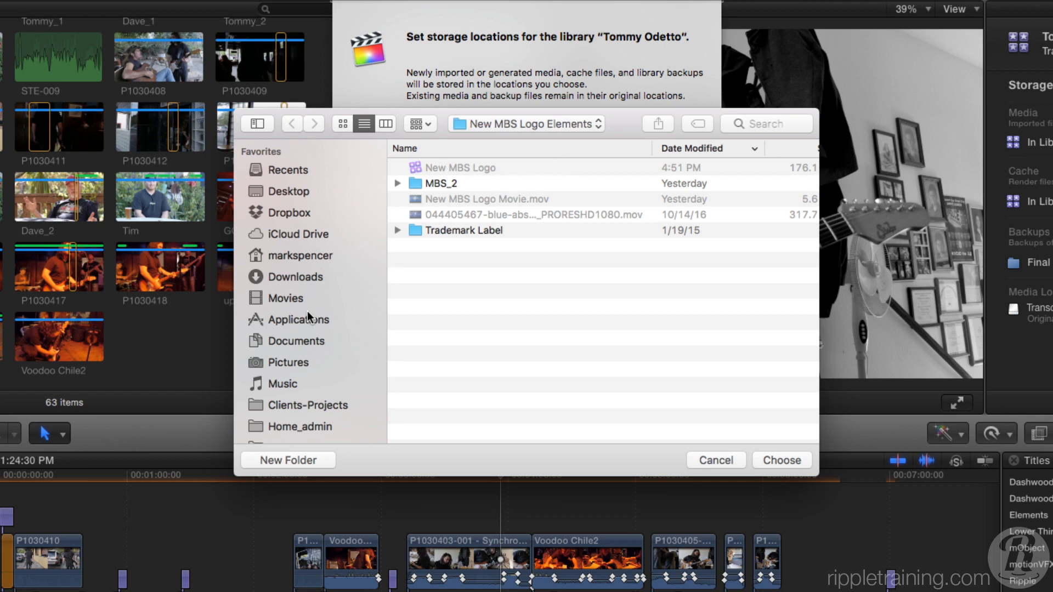
scroll("down", 3)
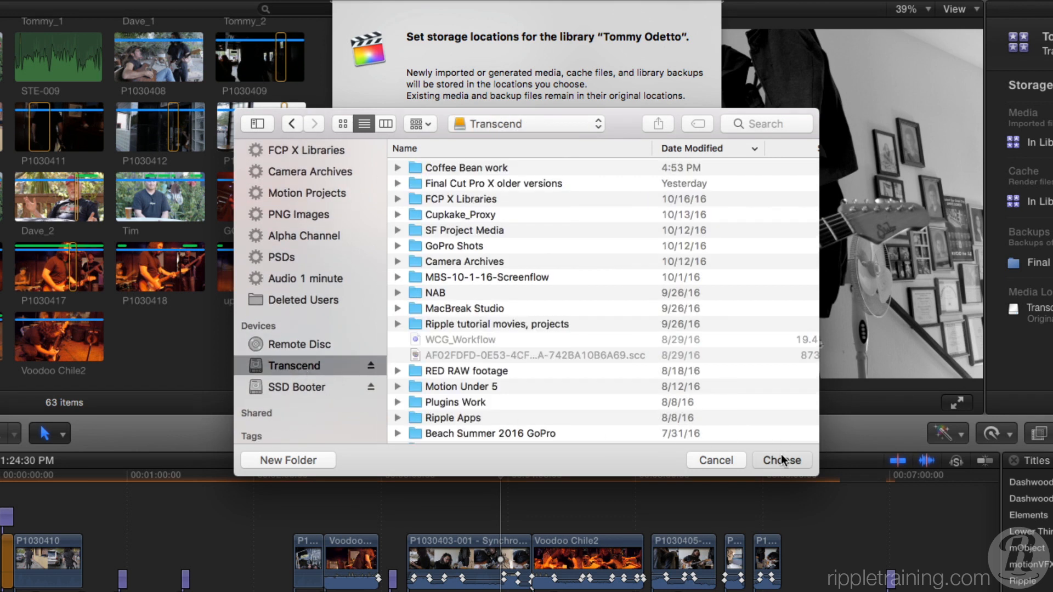
left_click(781, 460)
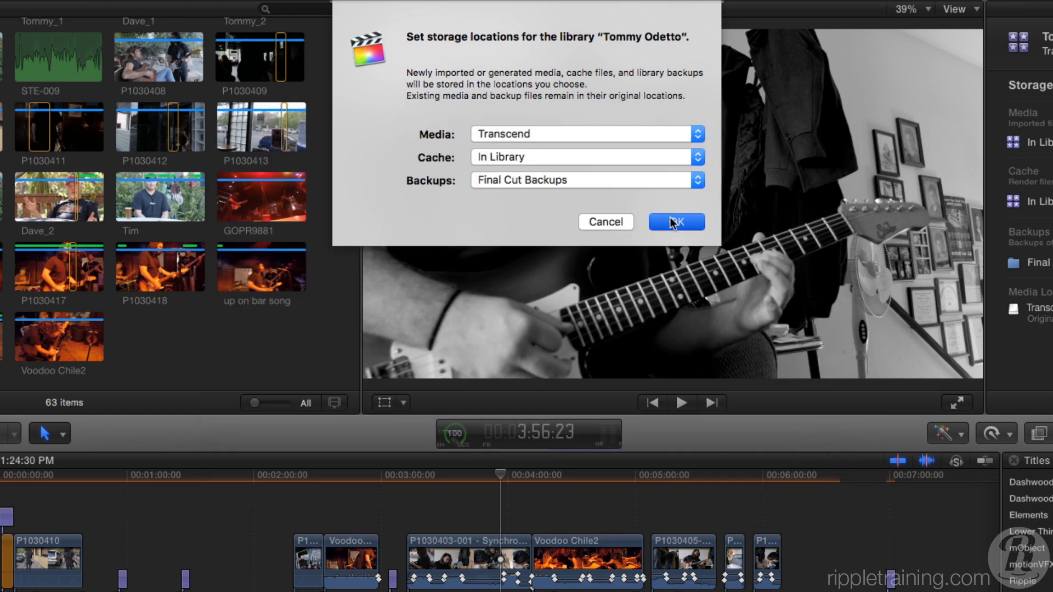
left_click(676, 222)
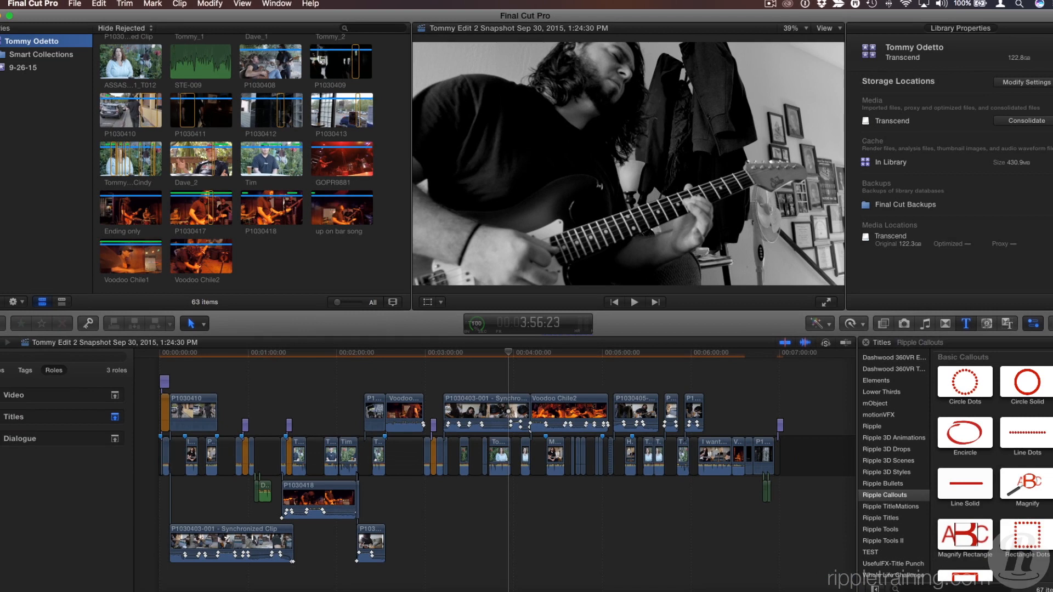
left_click(1021, 120)
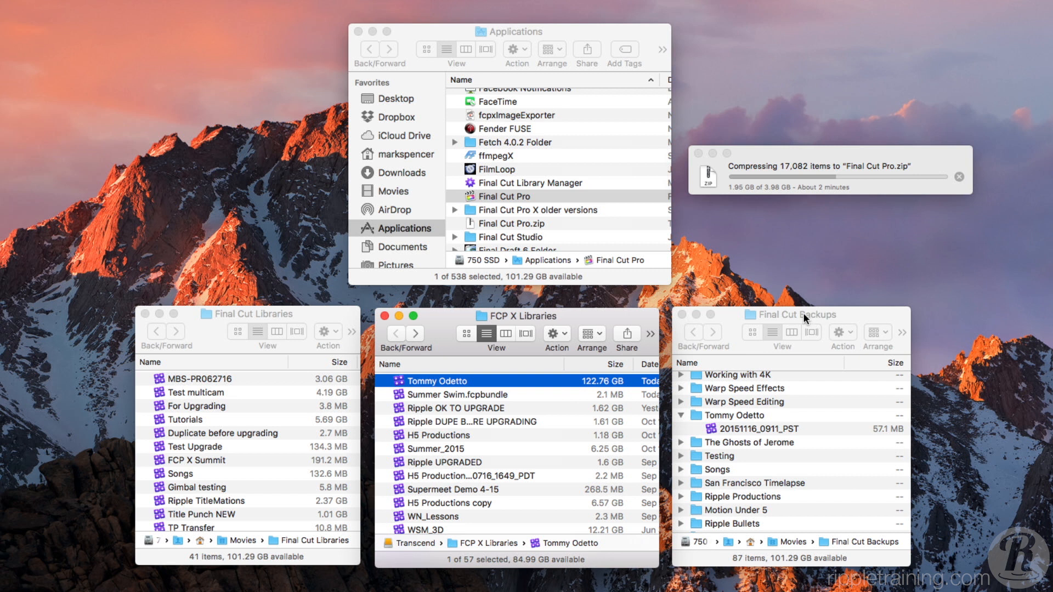
left_click(798, 315)
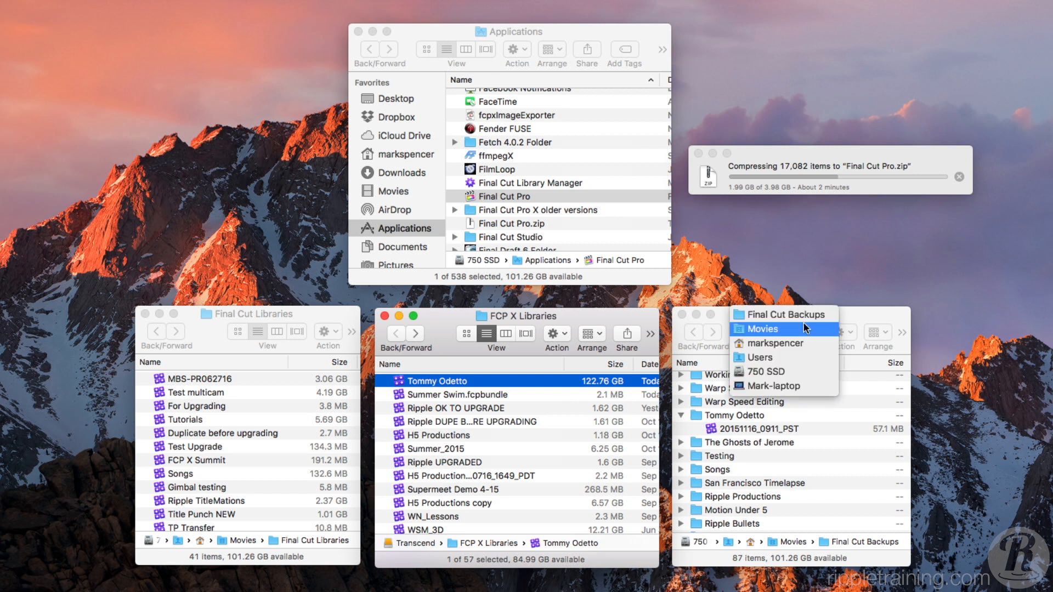
mouse_move(783, 343)
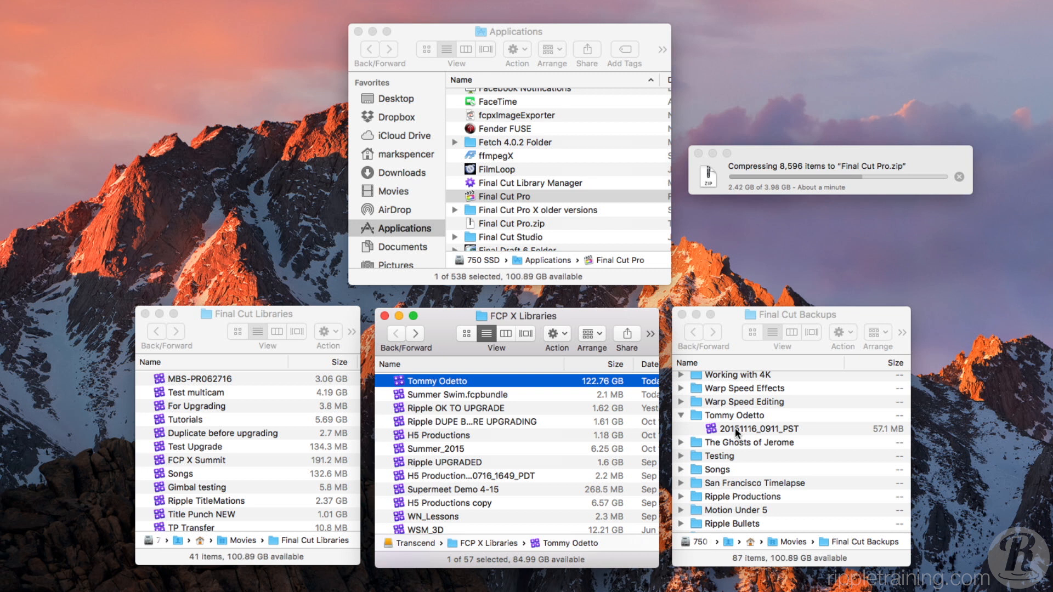
mouse_move(725, 435)
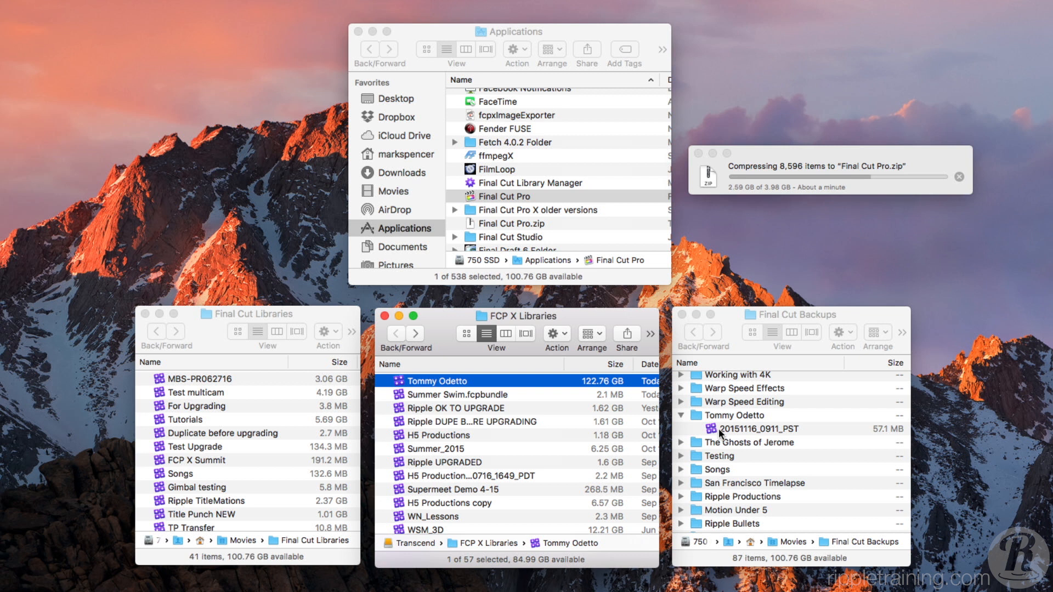